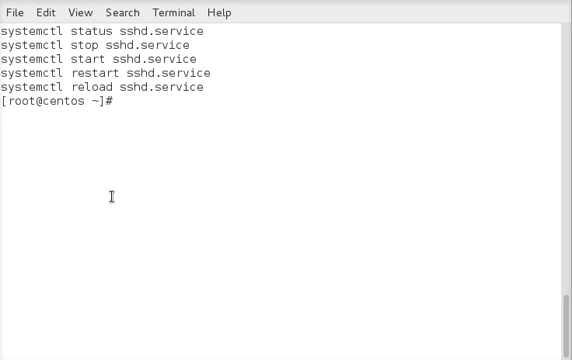
- Highlight the status, start, restart and reload actions in the command list
key(Return)
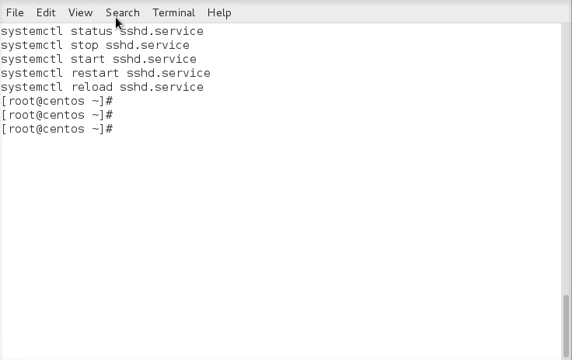
double_click(78, 32)
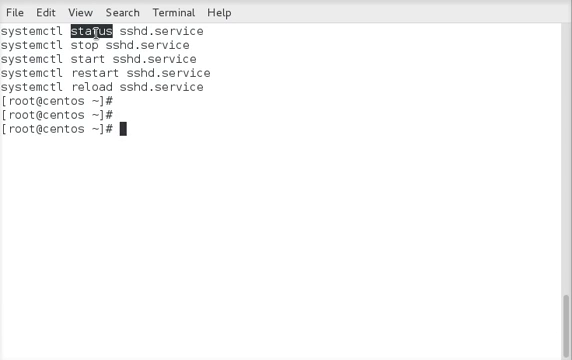
double_click(84, 44)
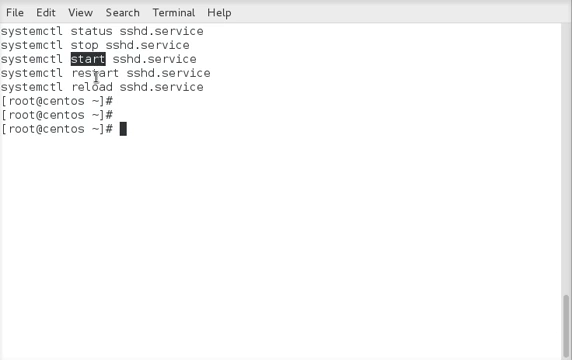
double_click(90, 72)
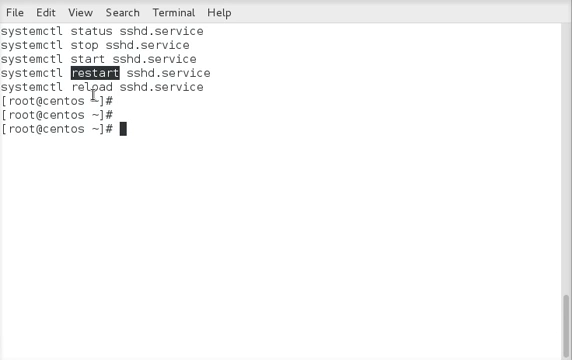
double_click(90, 88)
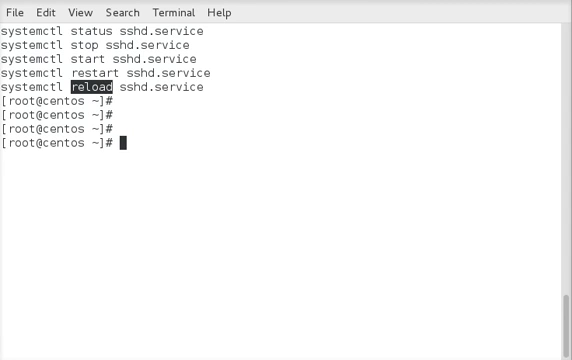
- Run systemctl stop sshd.service to stop the sshd service
text(ss)
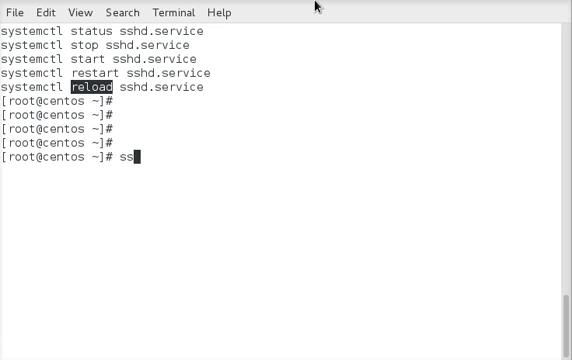
text(systemctl)
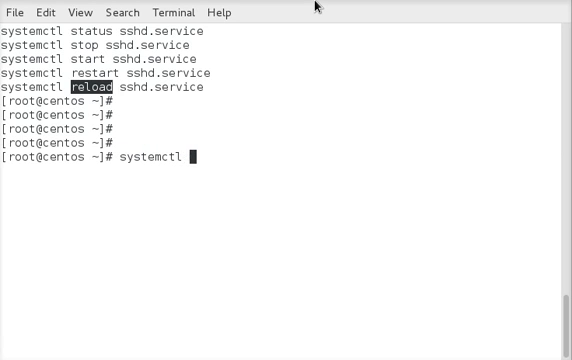
text(stop sshd.servi)
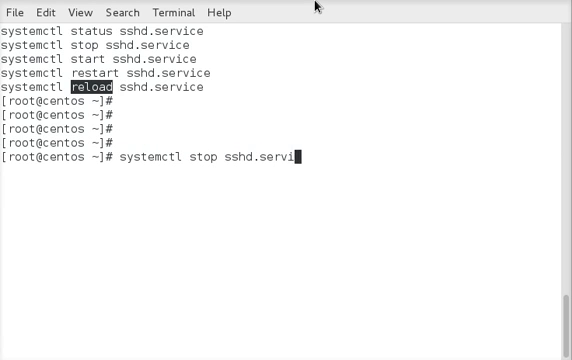
key(Return)
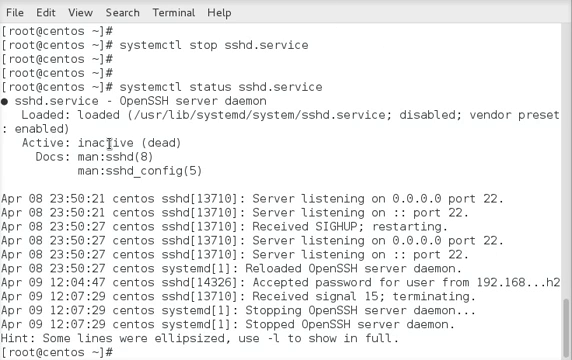
- Run the sshd service command and prepare systemctl restart sshd.service at the prompt
text(systemctl stop sshd.service)
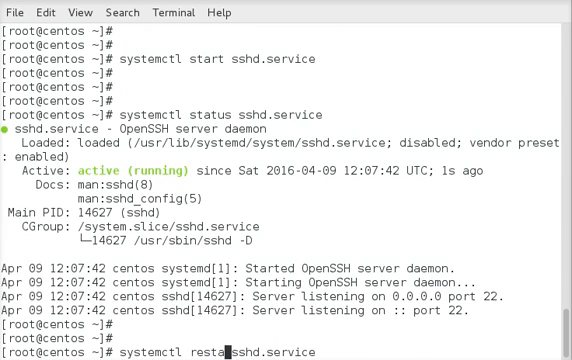
key(Return)
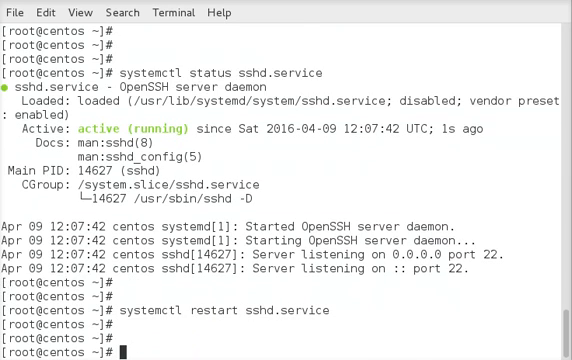
text(systemctl restart sshd.service)
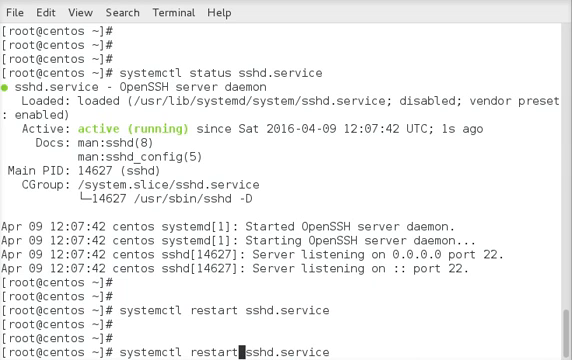